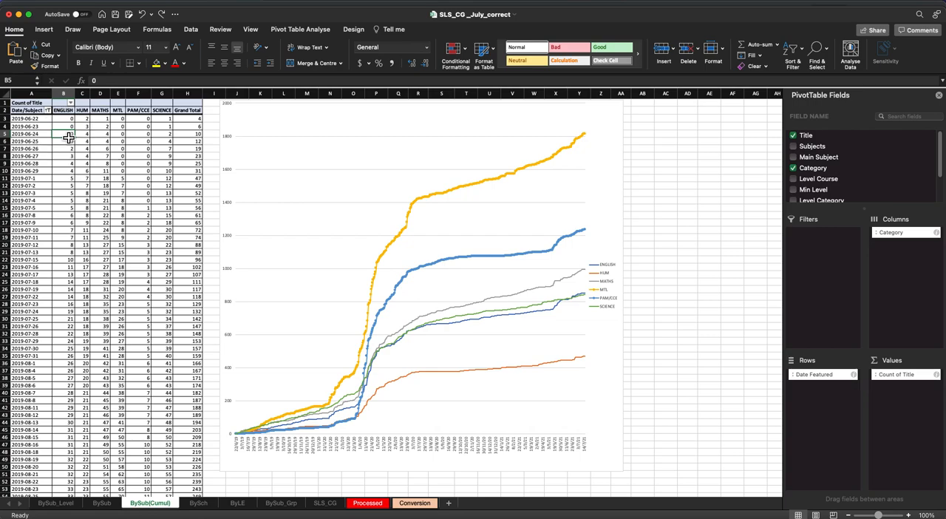
Keep Count of Title summarised as a count and choose No Calculation under Show data as.
right_click(68, 138)
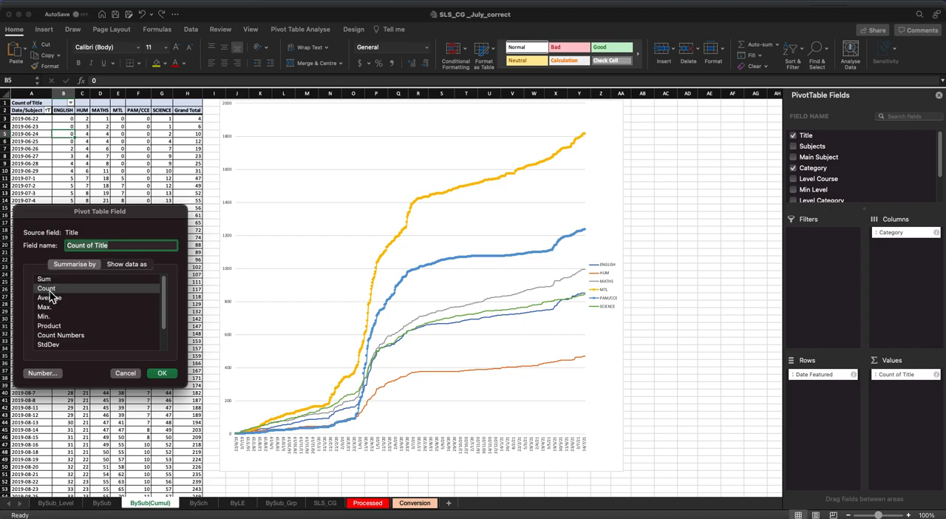
click(46, 287)
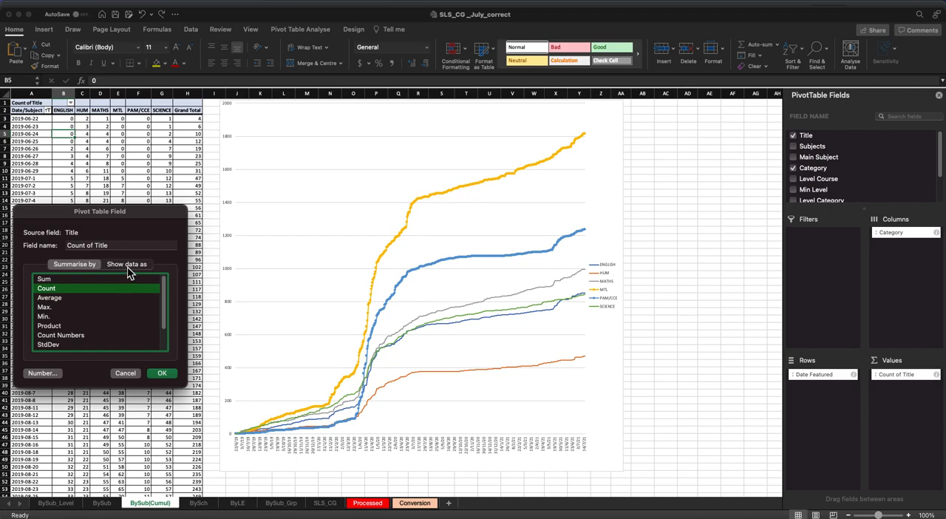
click(127, 264)
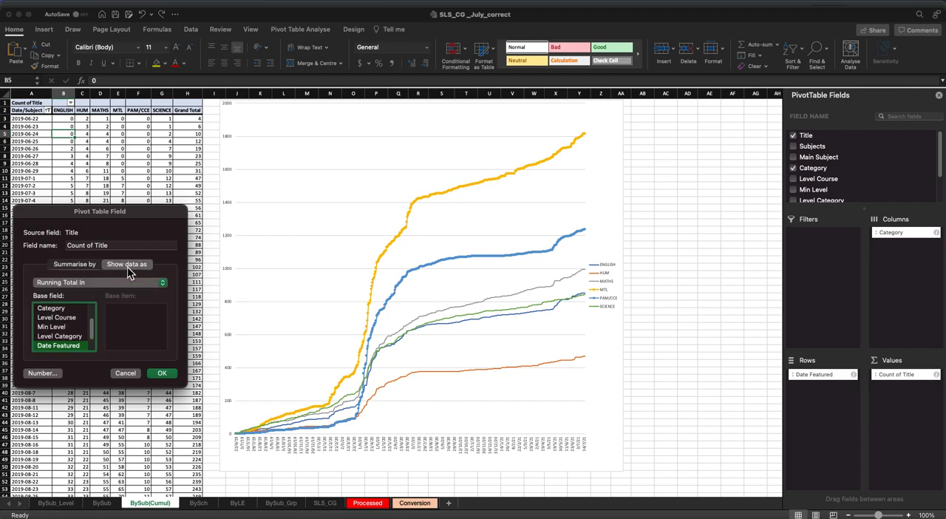
click(96, 282)
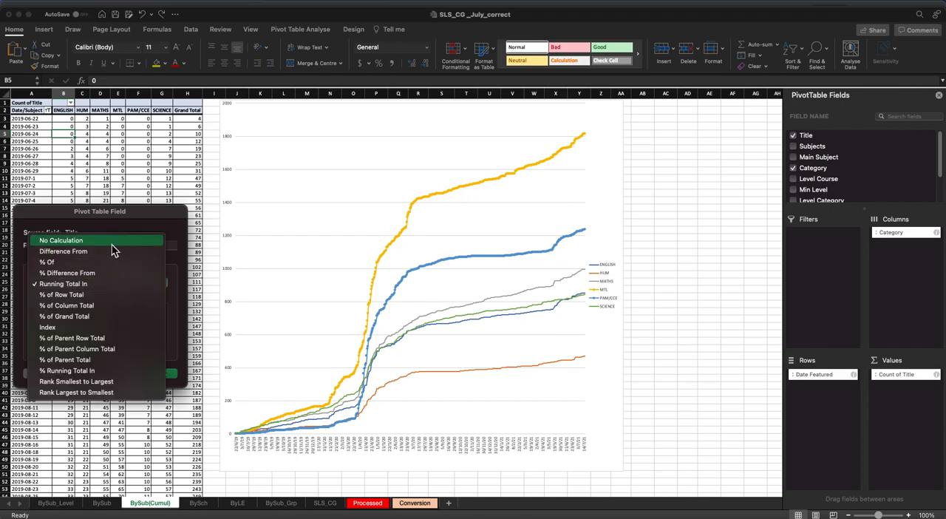
click(63, 239)
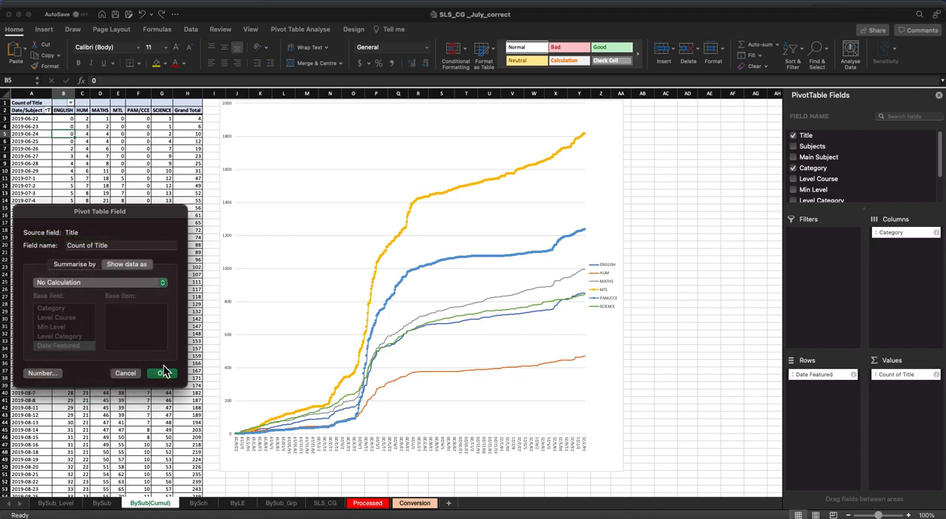
Confirm plain per-date counts, then return to Show data as with Running Total In and the Base field list.
click(160, 373)
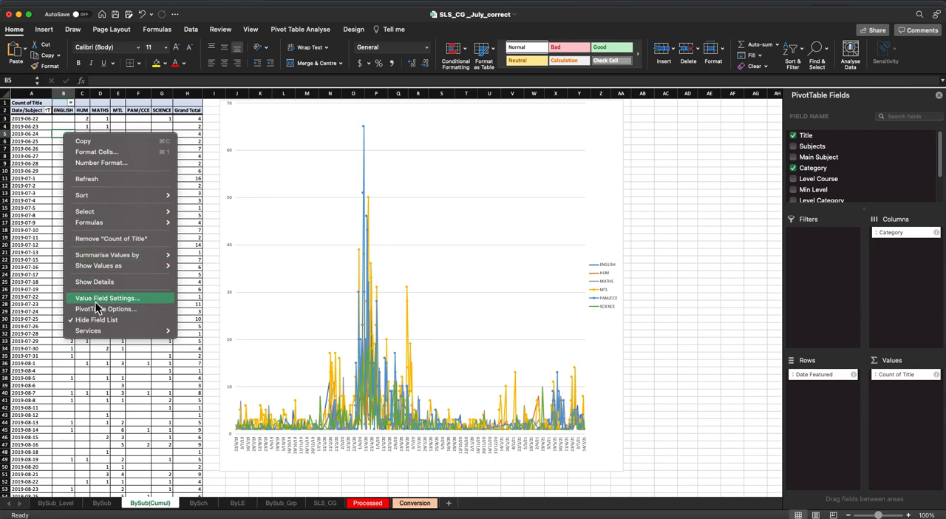
click(107, 298)
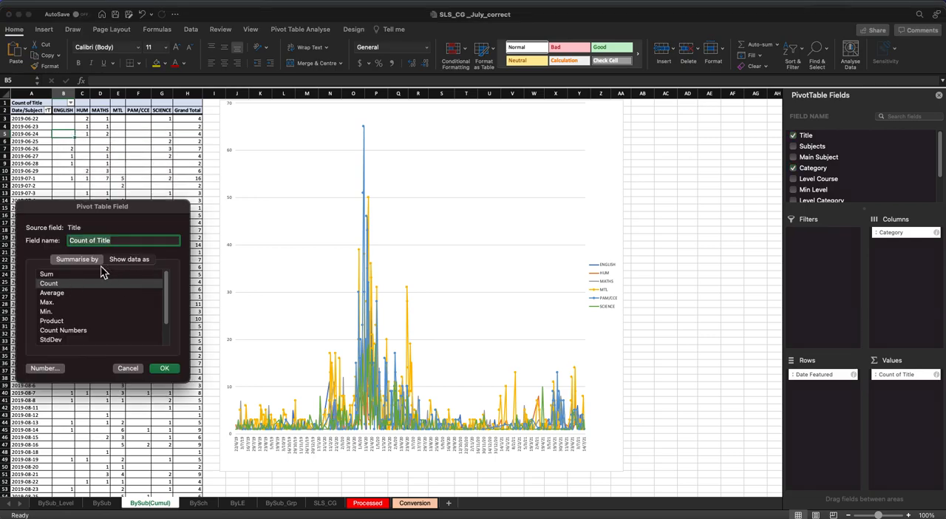
click(130, 258)
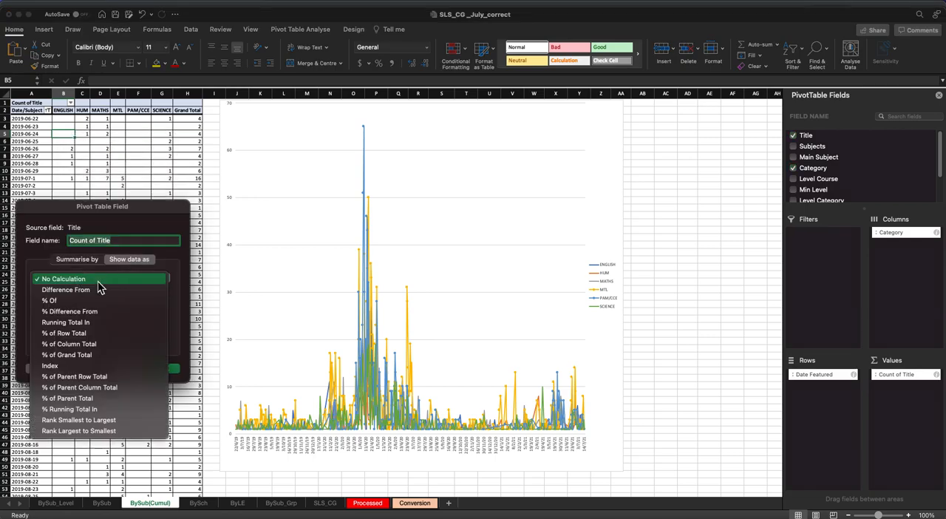
mouse_move(49, 300)
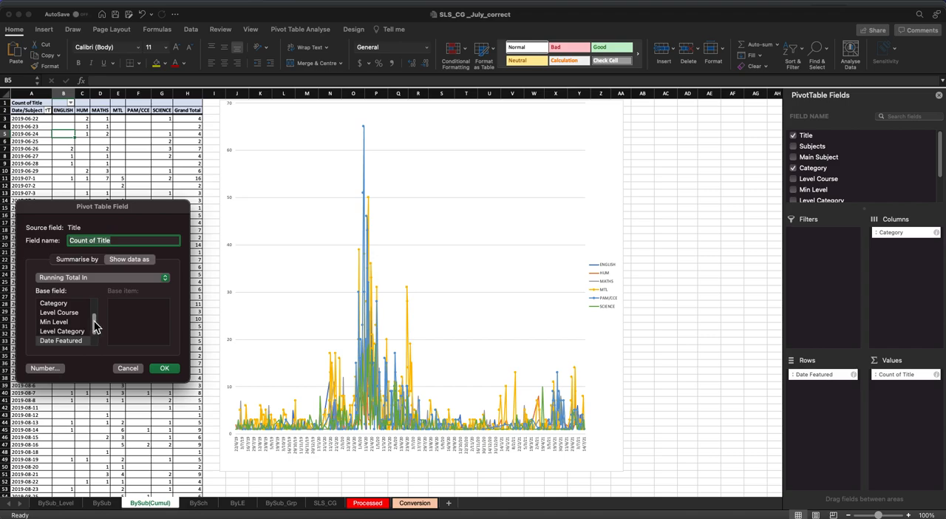
scroll(up, 3)
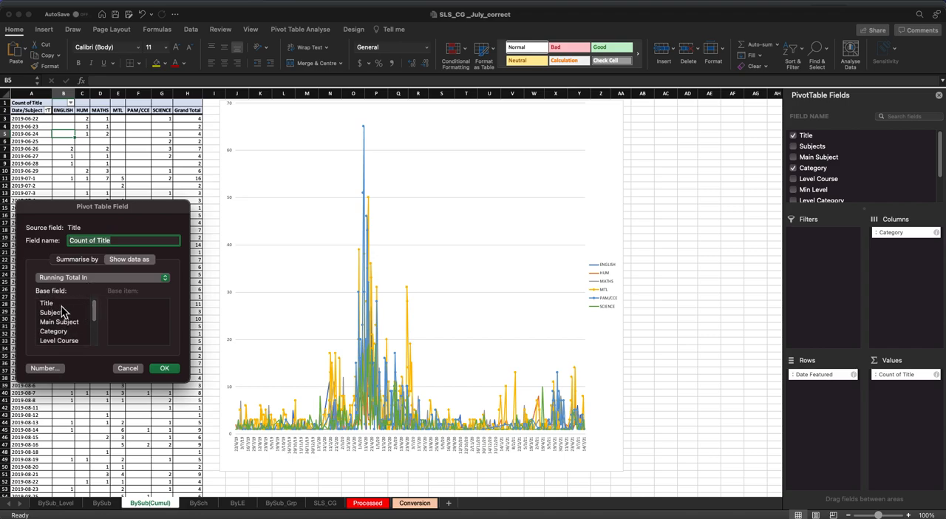